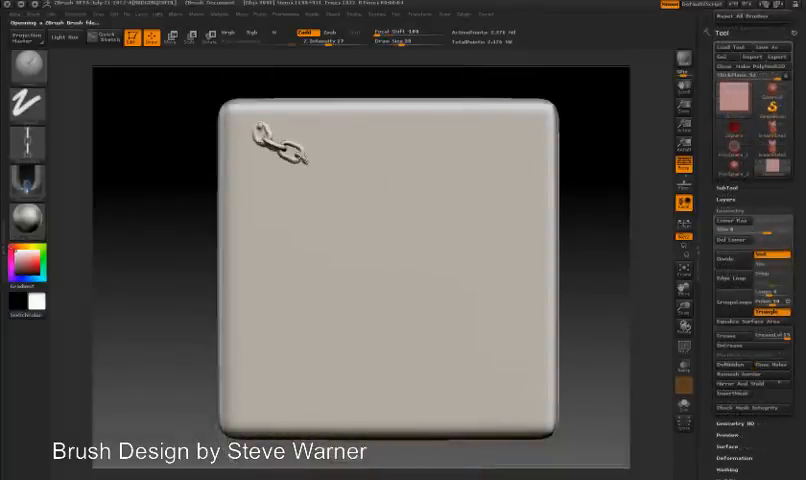
Sculpt a linked chain along a curved stroke down the left side of the plane
{"action": "left_click_drag", "start_coordinate": [284, 150], "coordinate": [280, 220]}
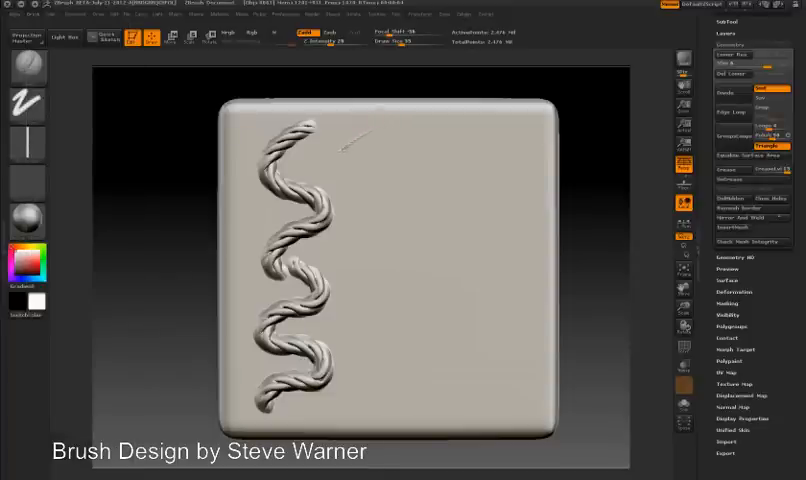
Lay a twisted rope stroke down the plane in a winding, wavy curve
{"action": "left_click_drag", "start_coordinate": [344, 150], "coordinate": [378, 204]}
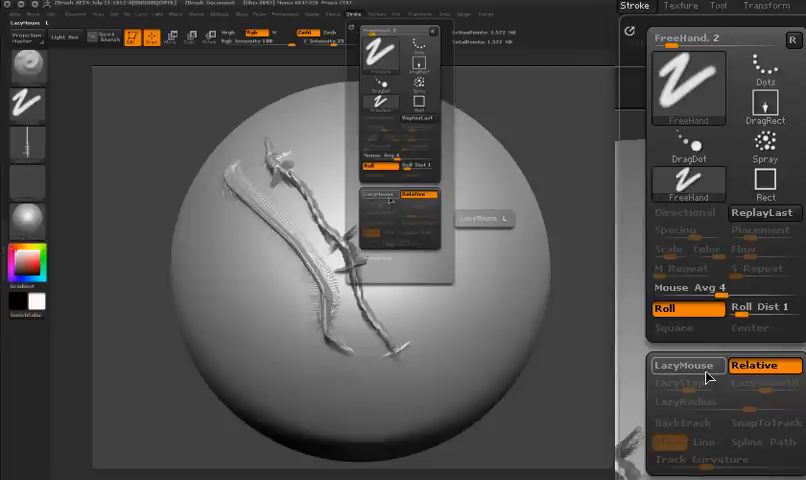
Enable LazyMouse in the Stroke palette so barbed-wire strokes come out smooth
{"action": "left_click", "coordinate": [686, 364]}
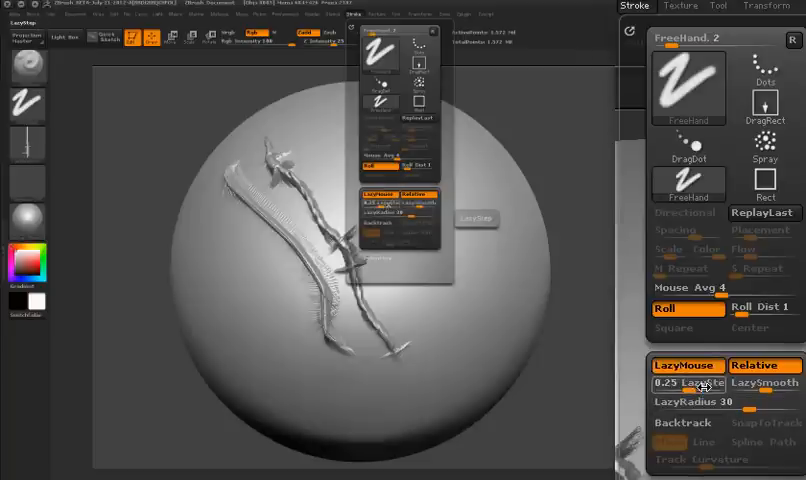